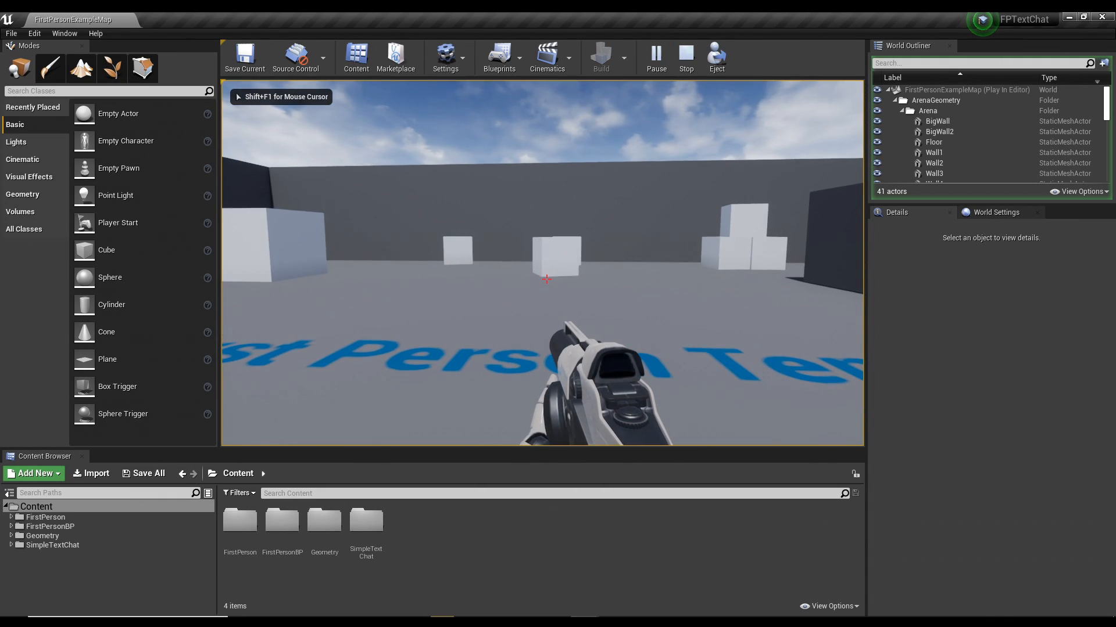
# Stop the Play In Editor session and show the SimpleTextChat folder contents
pyautogui.click(684, 57)
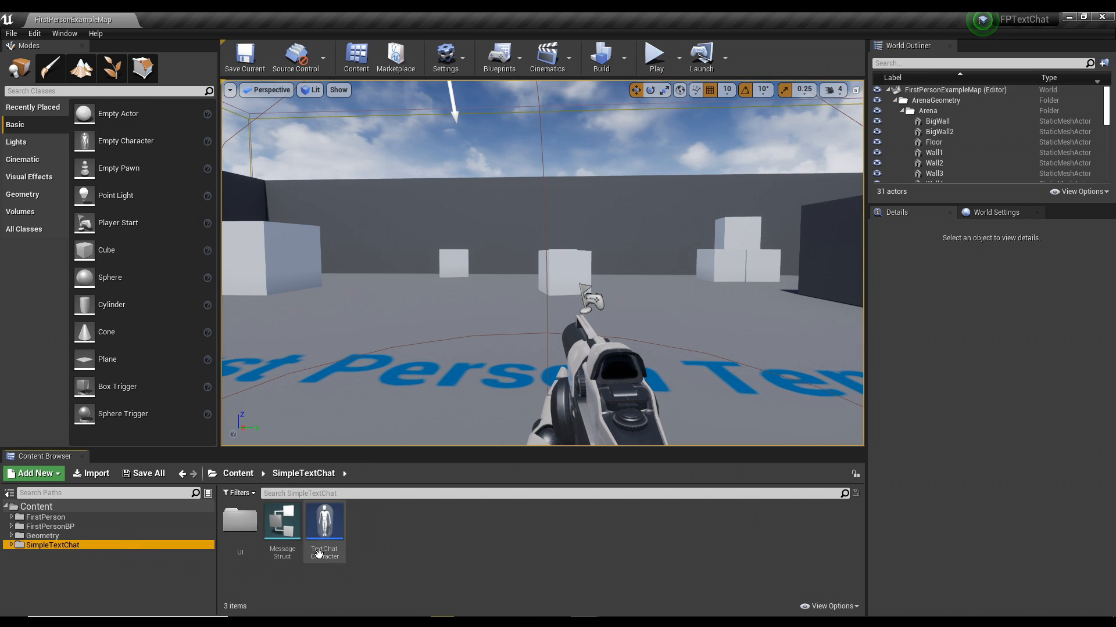
# In TextChatCharacter, select and copy the CopyAllThisThenPasteInYourCharacter node group
pyautogui.doubleClick(323, 522)
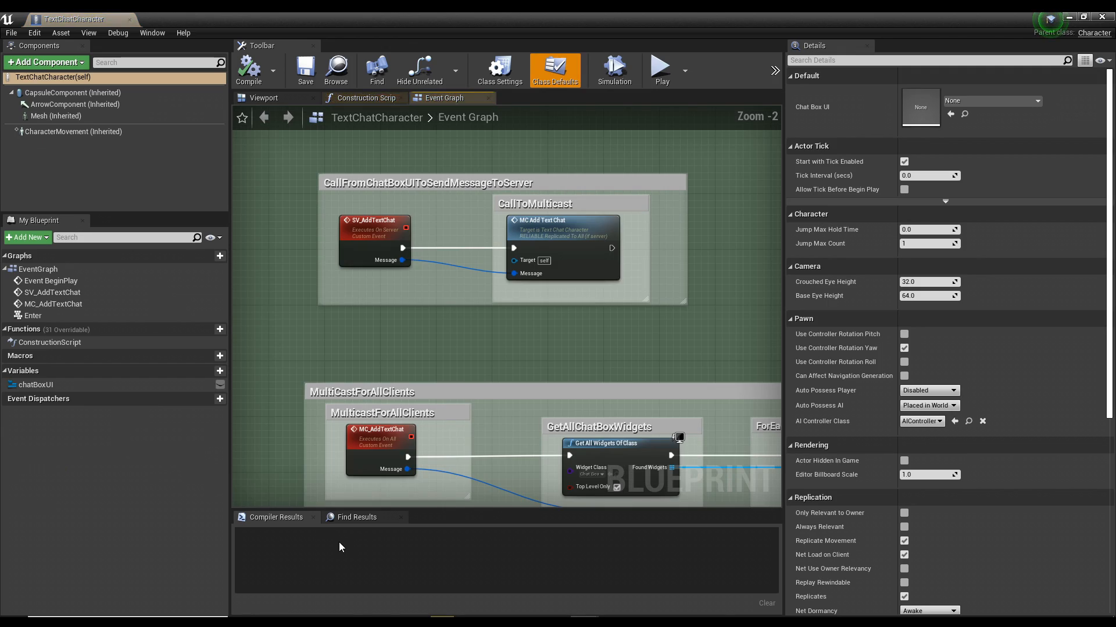
pyautogui.scroll(-3)
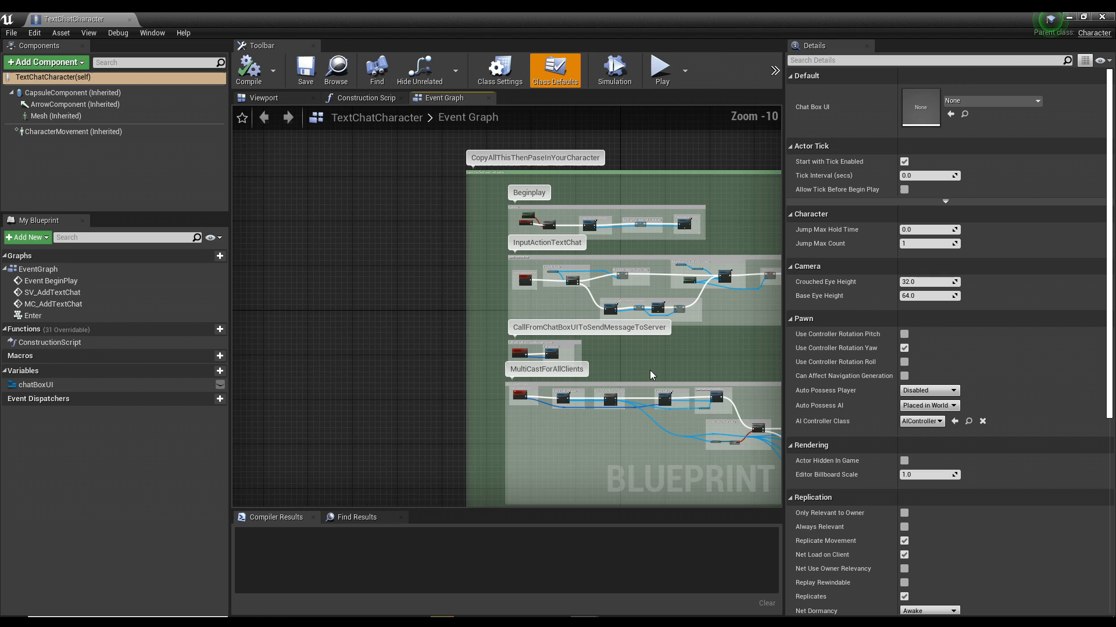
pyautogui.scroll(-3)
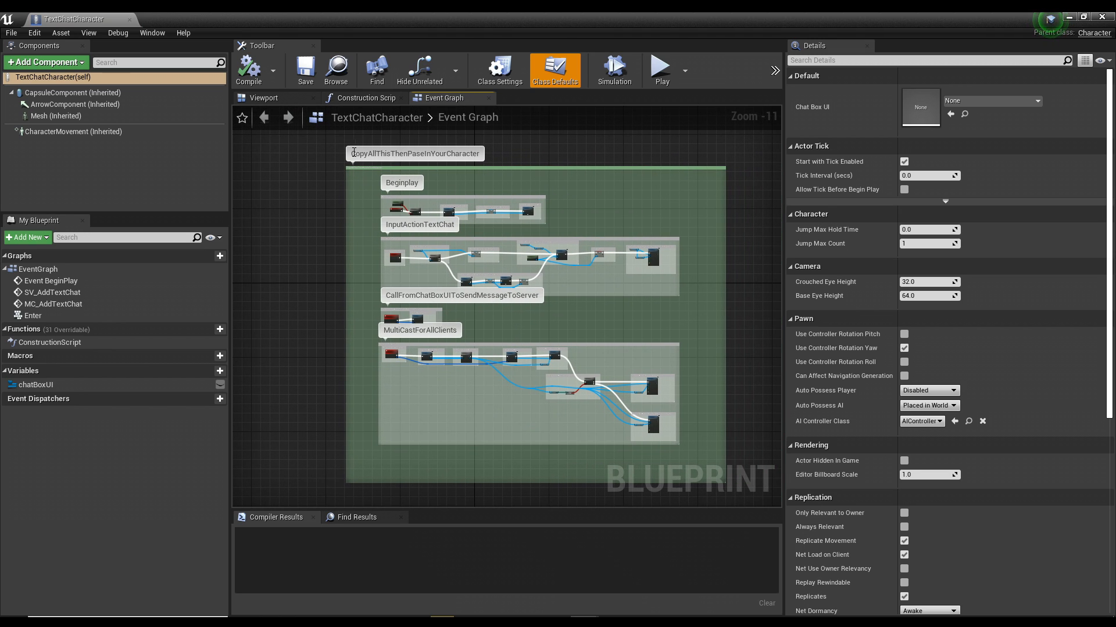
pyautogui.moveTo(348, 138); pyautogui.dragTo(736, 476)
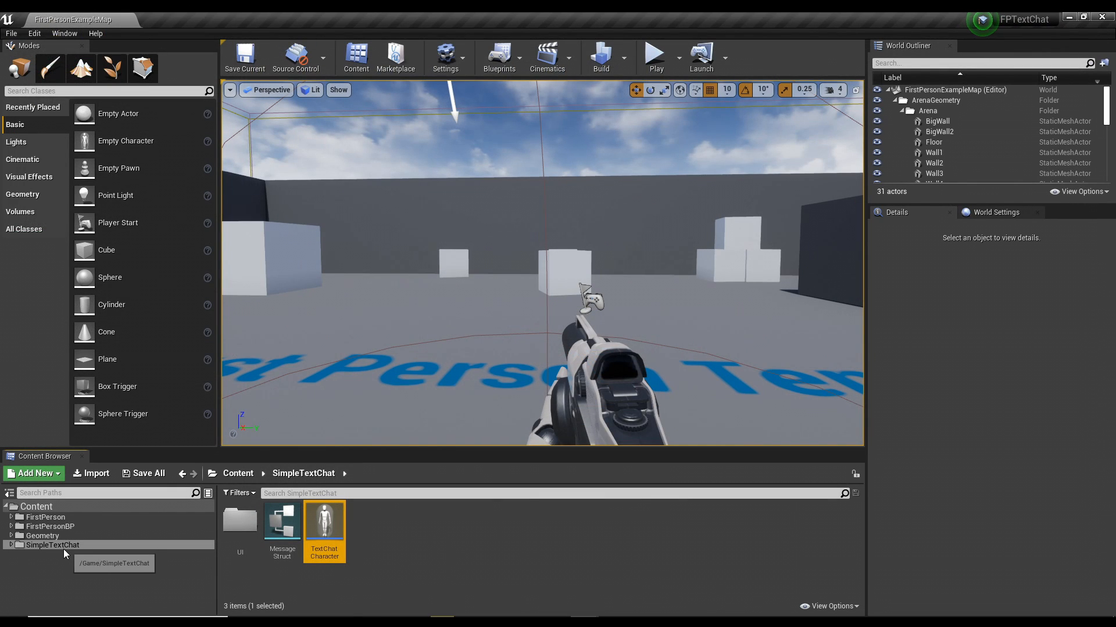
# Paste the chat nodes into FirstPersonCharacter's Event Graph from FirstPersonBP > Blueprints
pyautogui.click(48, 536)
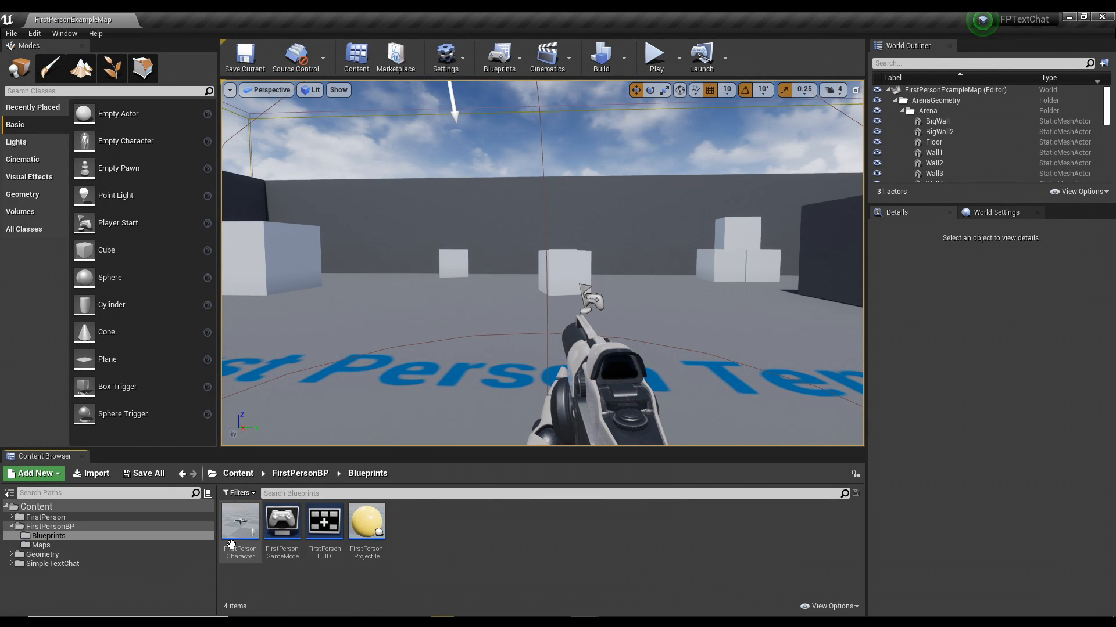
pyautogui.doubleClick(240, 523)
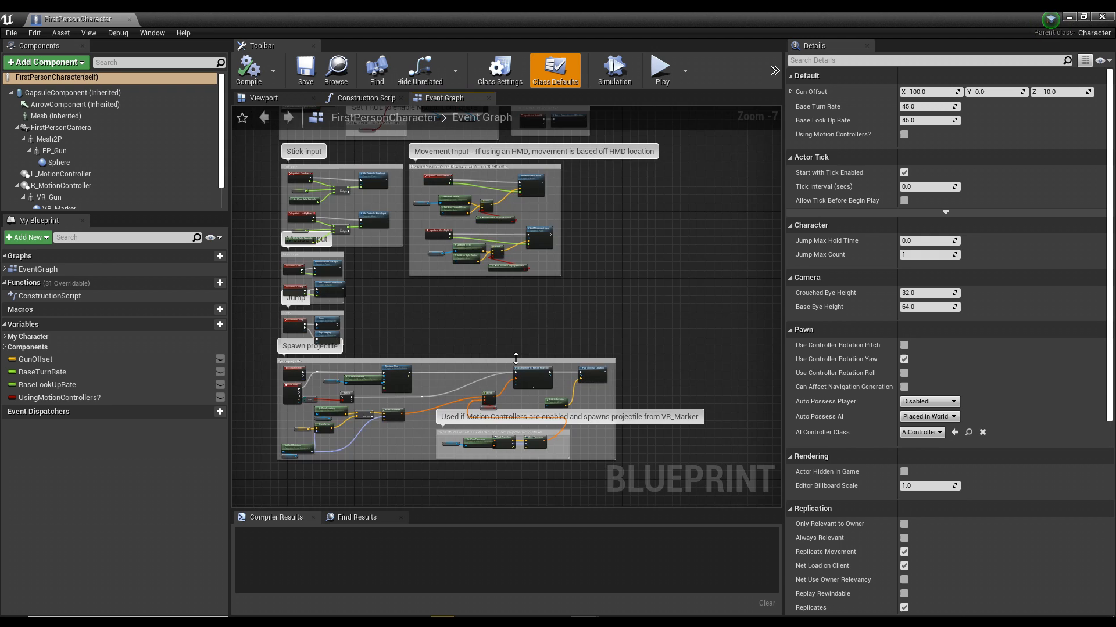
pyautogui.press('ctrl+v')
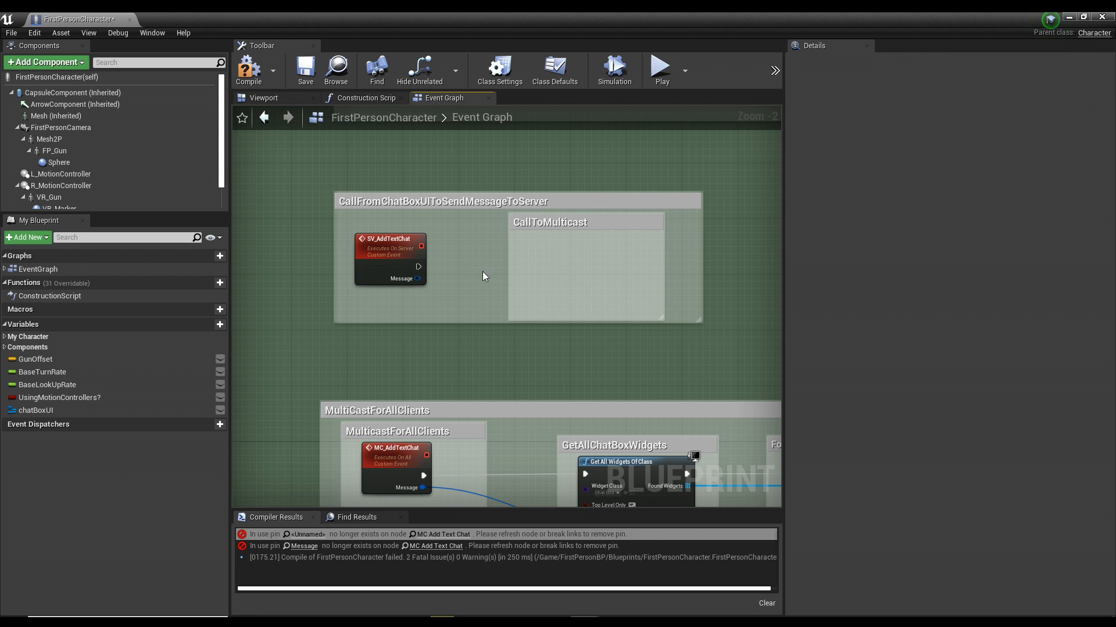
# Connect SV_AddTextChat's exec output to a new MC Add Text Chat call
pyautogui.moveTo(419, 266); pyautogui.dragTo(545, 266)
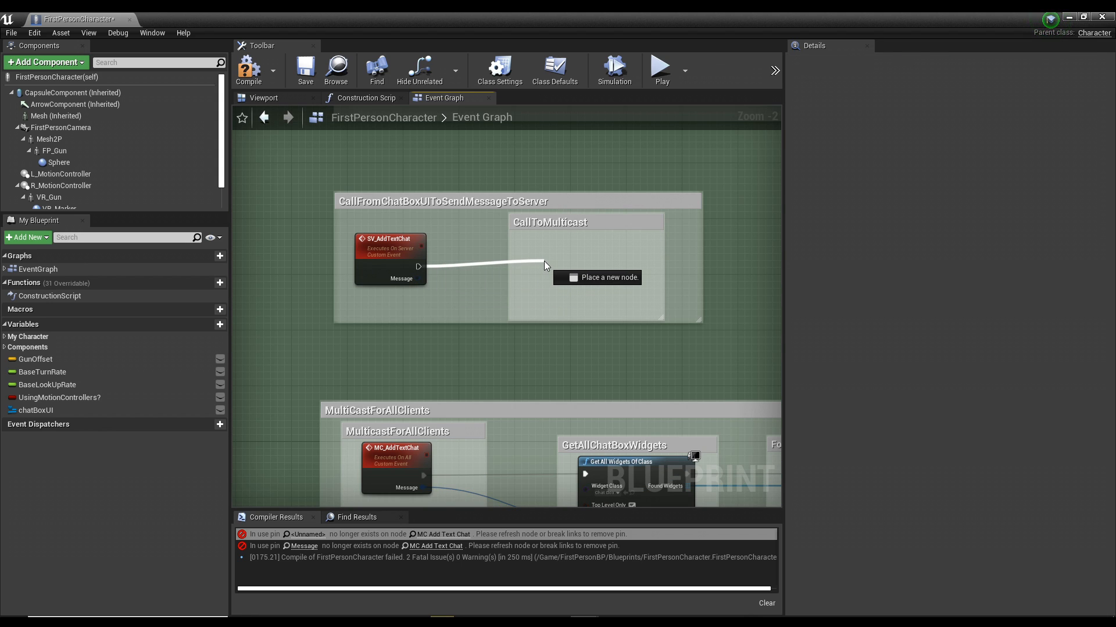
pyautogui.write('mc')
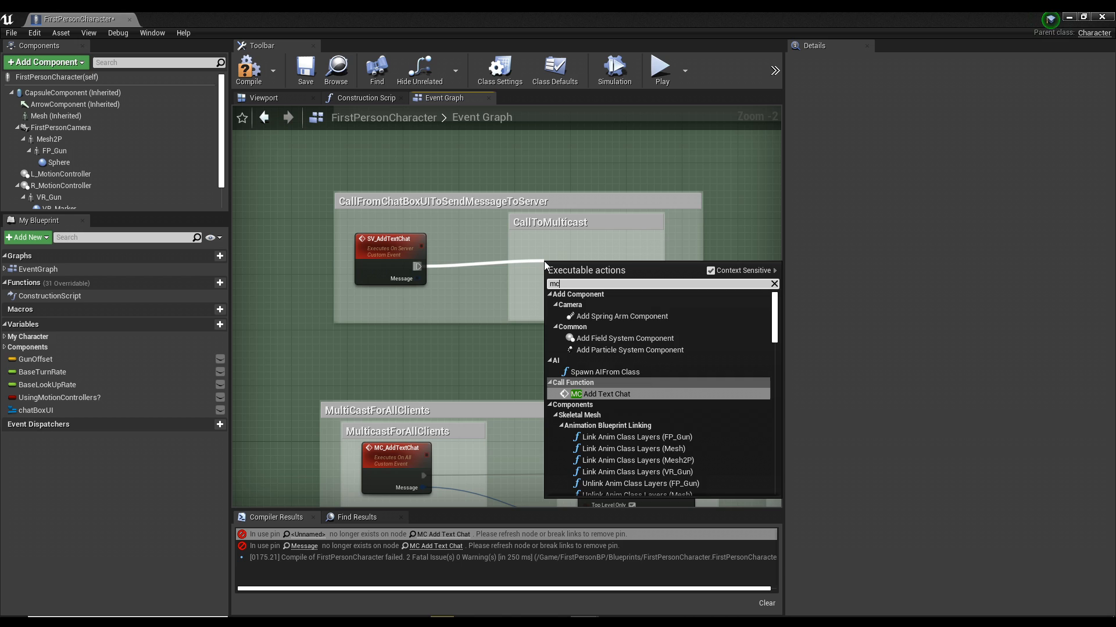
pyautogui.click(606, 393)
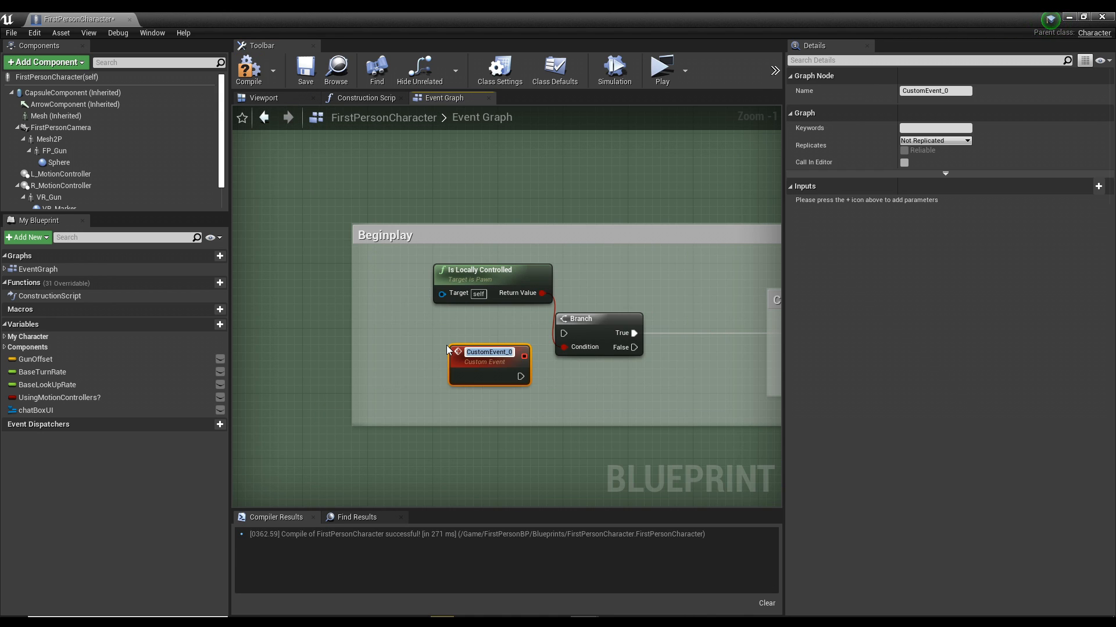
# Rename the new custom event to CreateTextBoxWidget
pyautogui.write('CreateT')
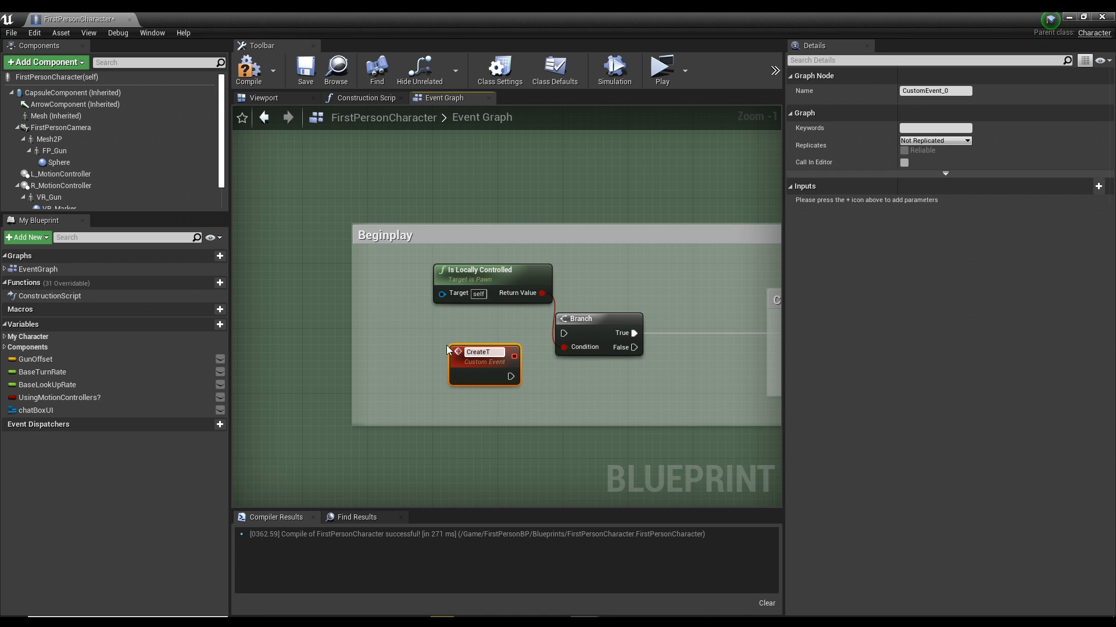
pyautogui.write('CreateTextBoxWidget')
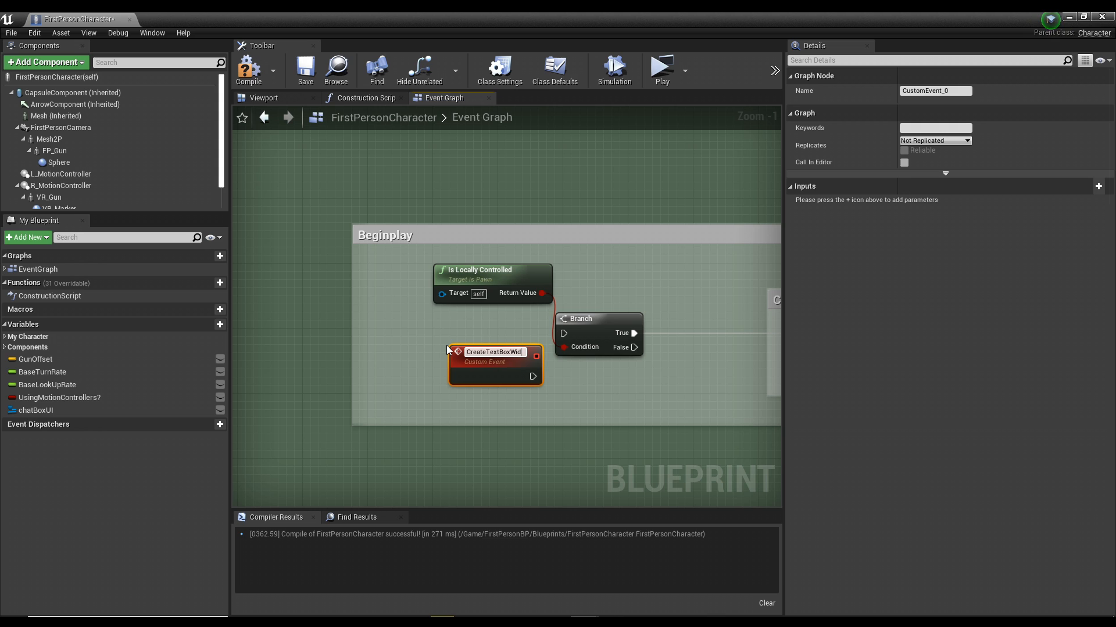
pyautogui.write('CreateTextBoxWidget')
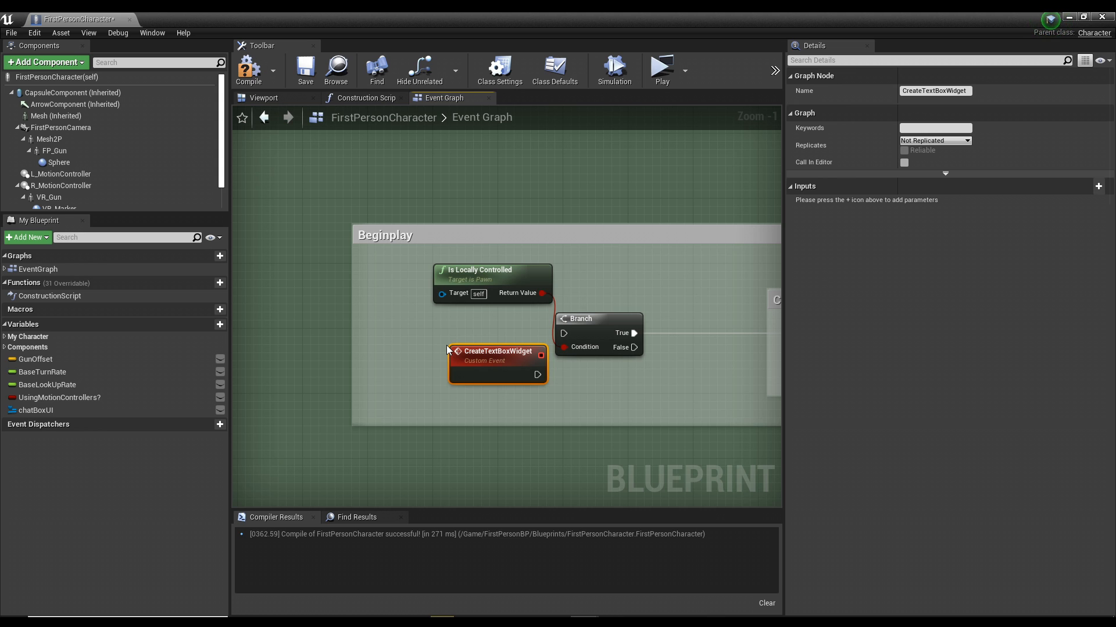
# Call Create Text Box Widget from Event BeginPlay
pyautogui.moveTo(497, 364); pyautogui.dragTo(422, 326)
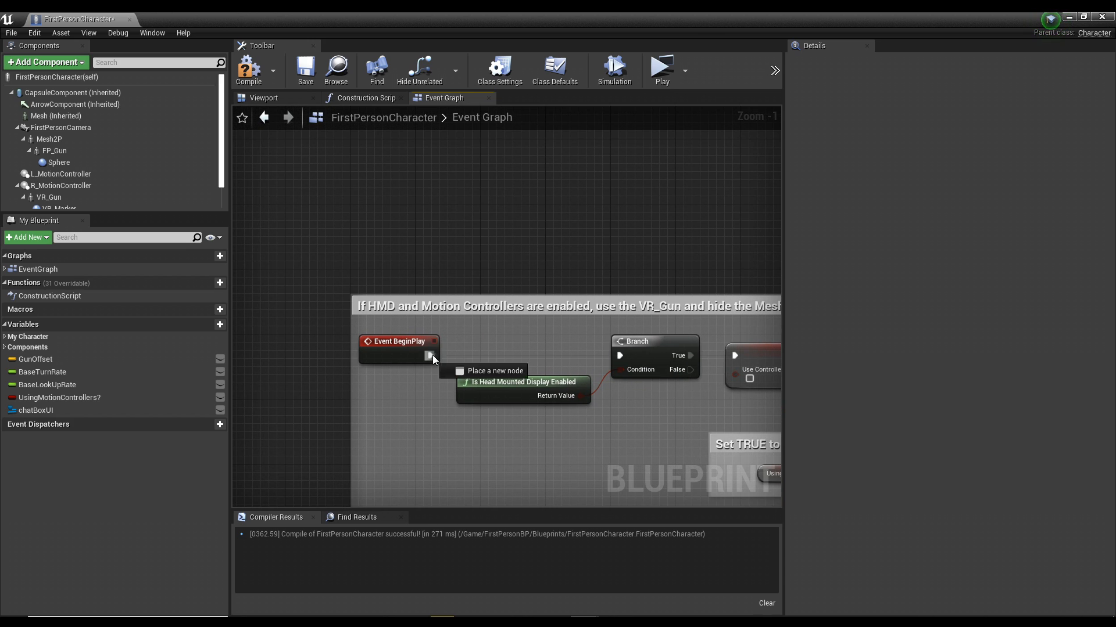
pyautogui.write('createte')
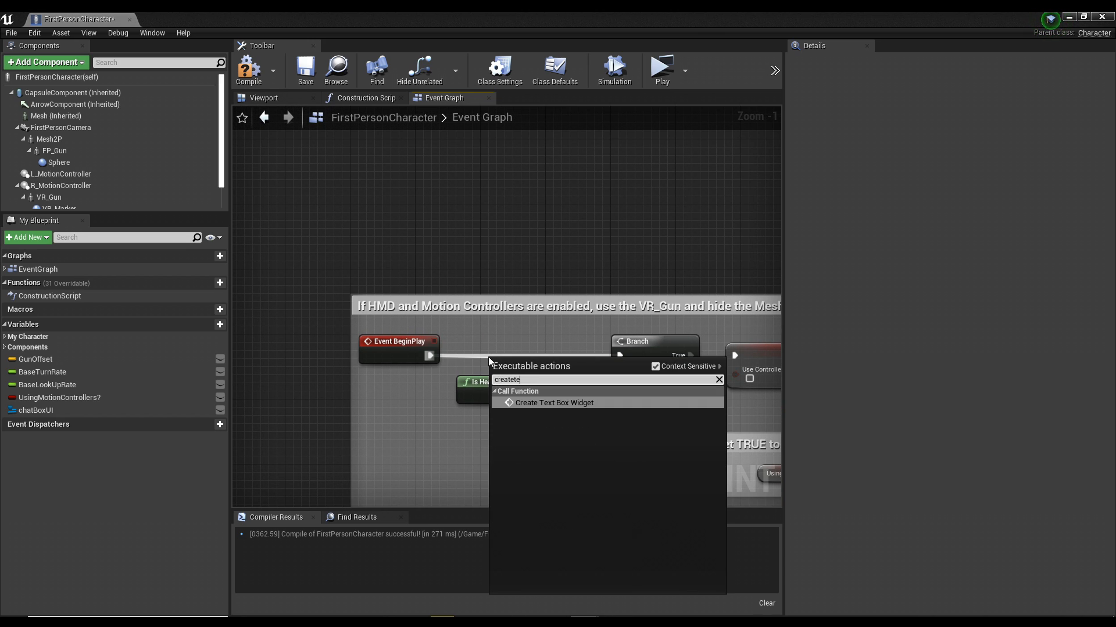
pyautogui.click(555, 403)
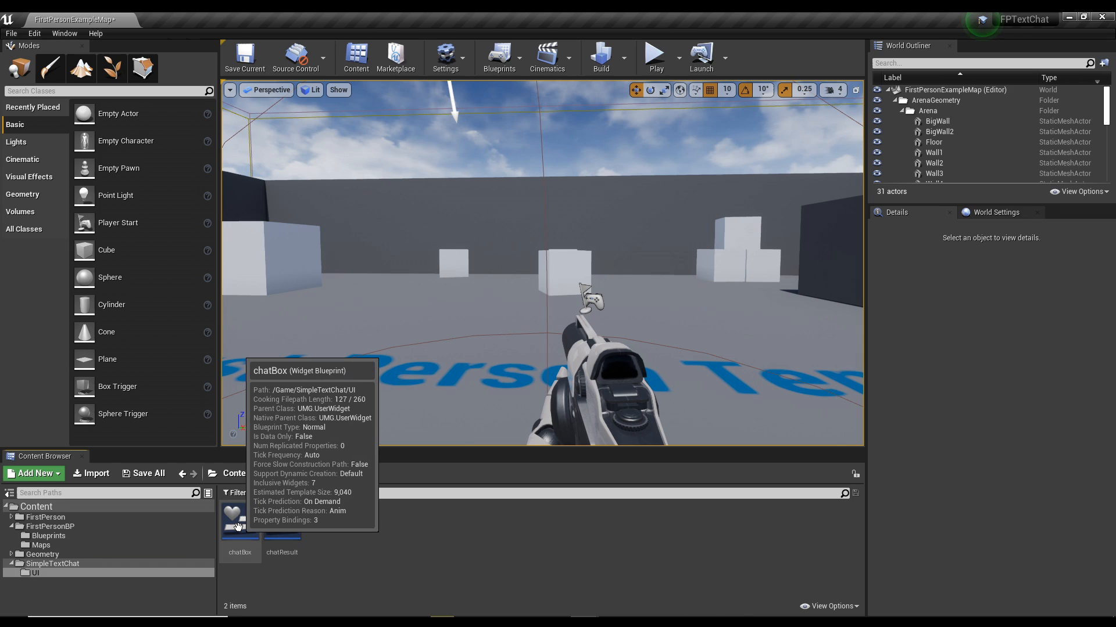
# In chatBox's graph, cast Get Owning Player Pawn's Return Value to FirstPersonCharacter
pyautogui.doubleClick(240, 514)
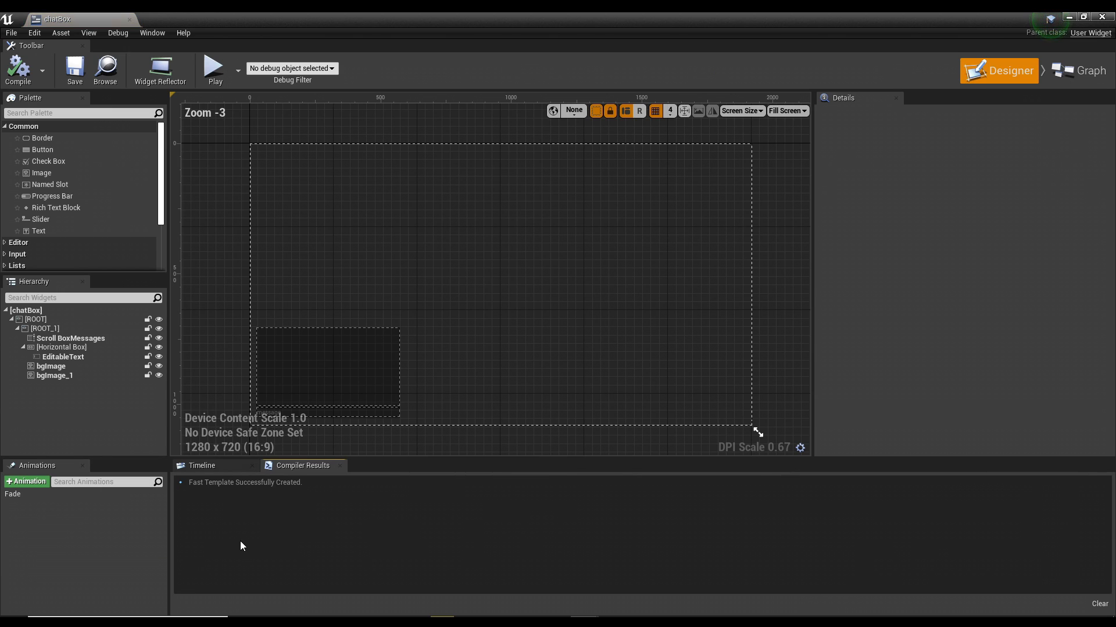
pyautogui.click(1085, 70)
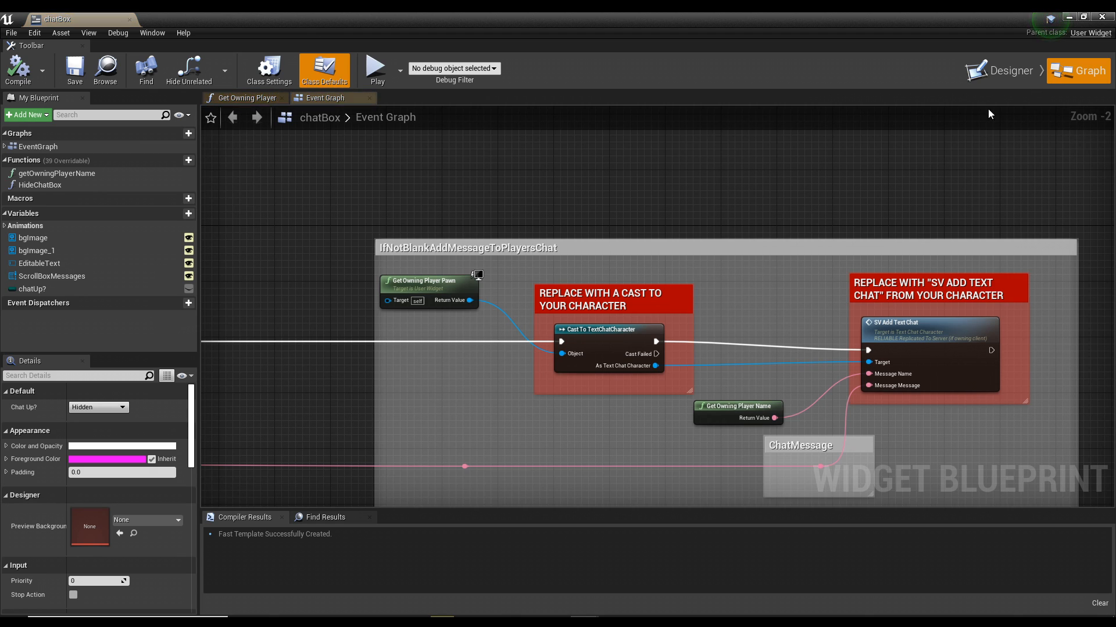
pyautogui.scroll(-3)
pyautogui.write('cast')
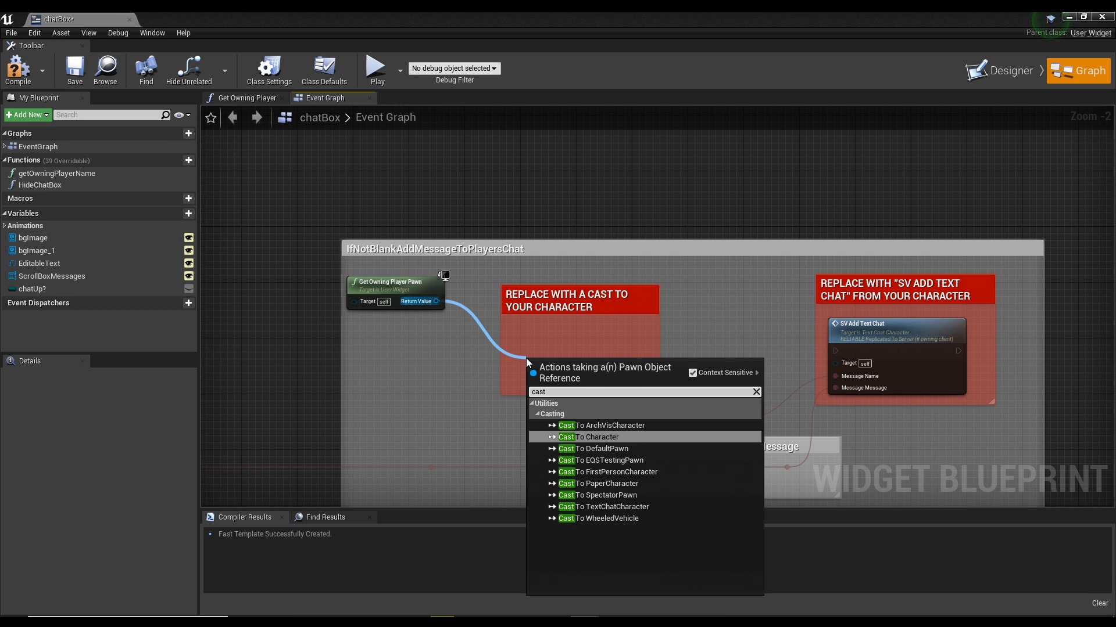
pyautogui.click(609, 472)
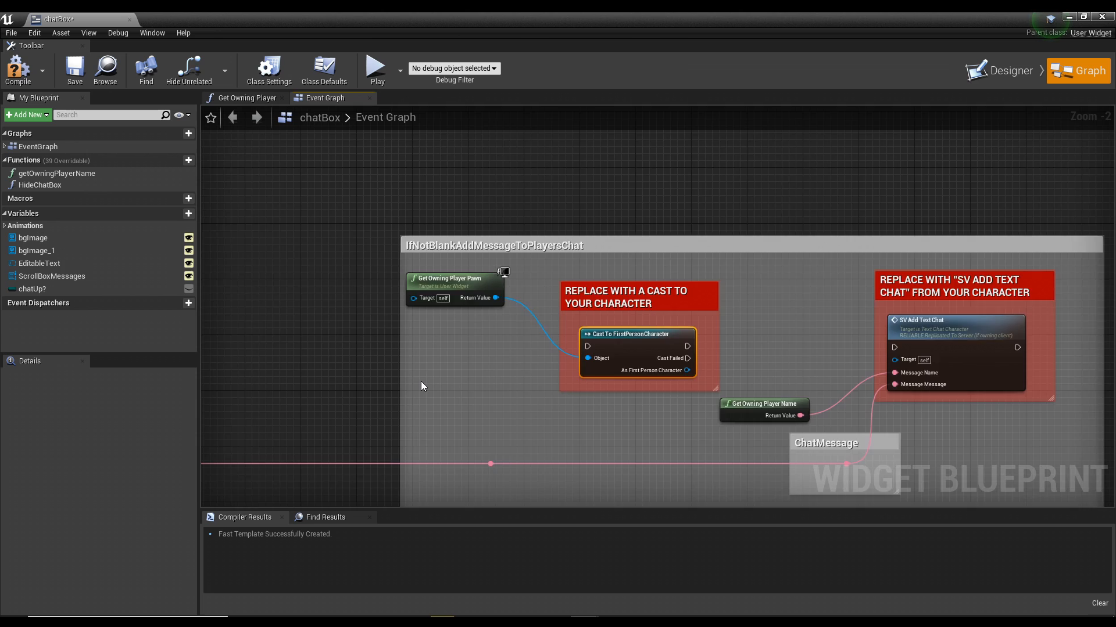
pyautogui.scroll(-3)
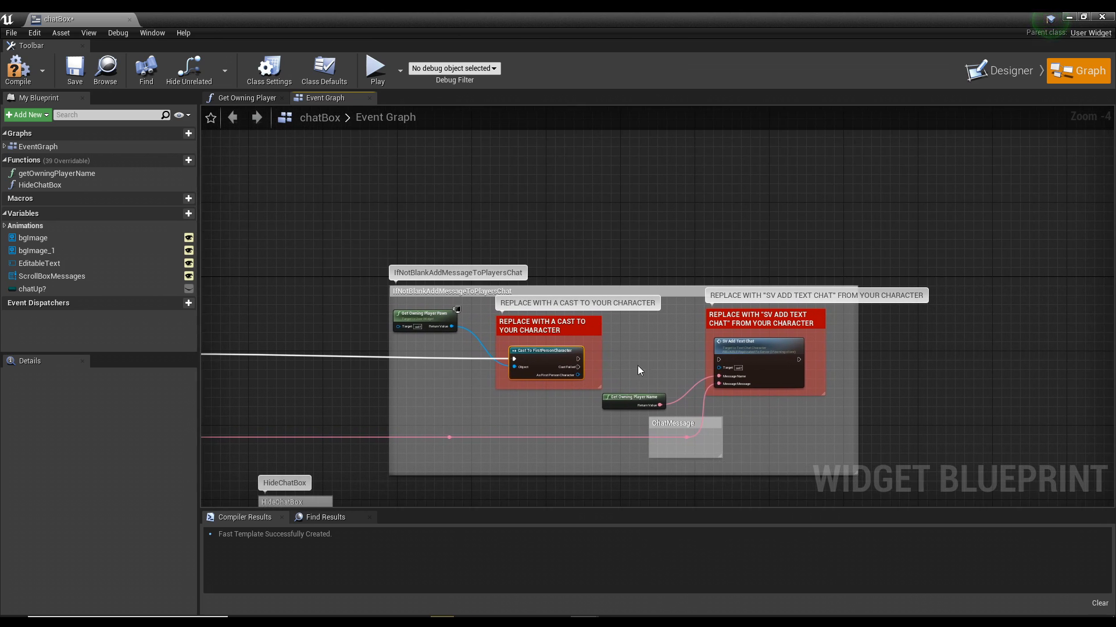
# Add an SV Add Text Chat call in chatBox, then play-test the level
pyautogui.write('sva')
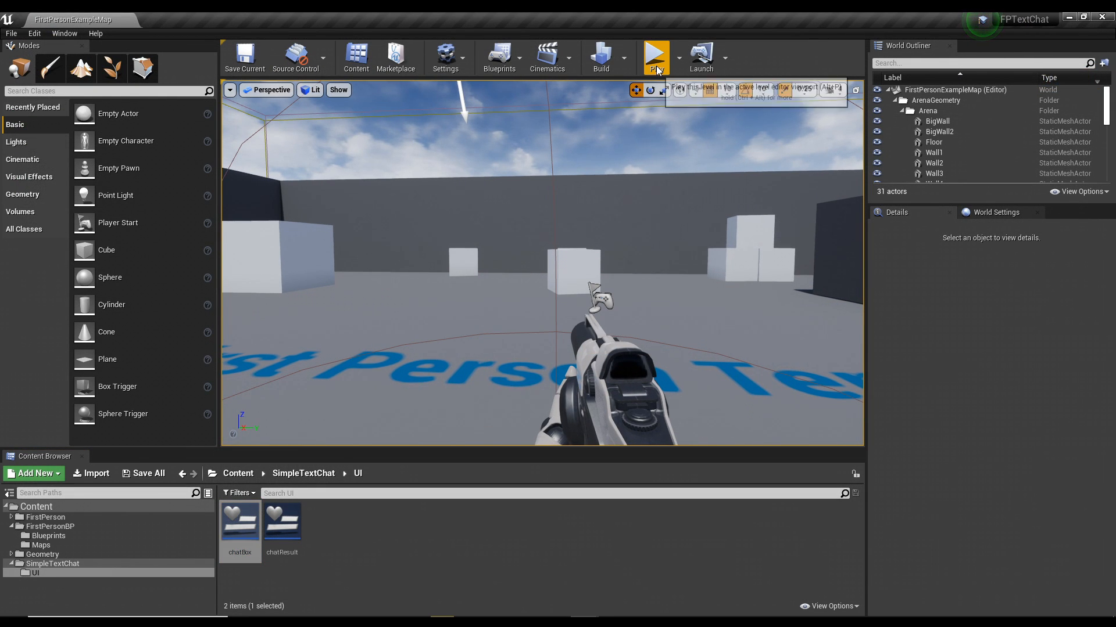
pyautogui.click(655, 57)
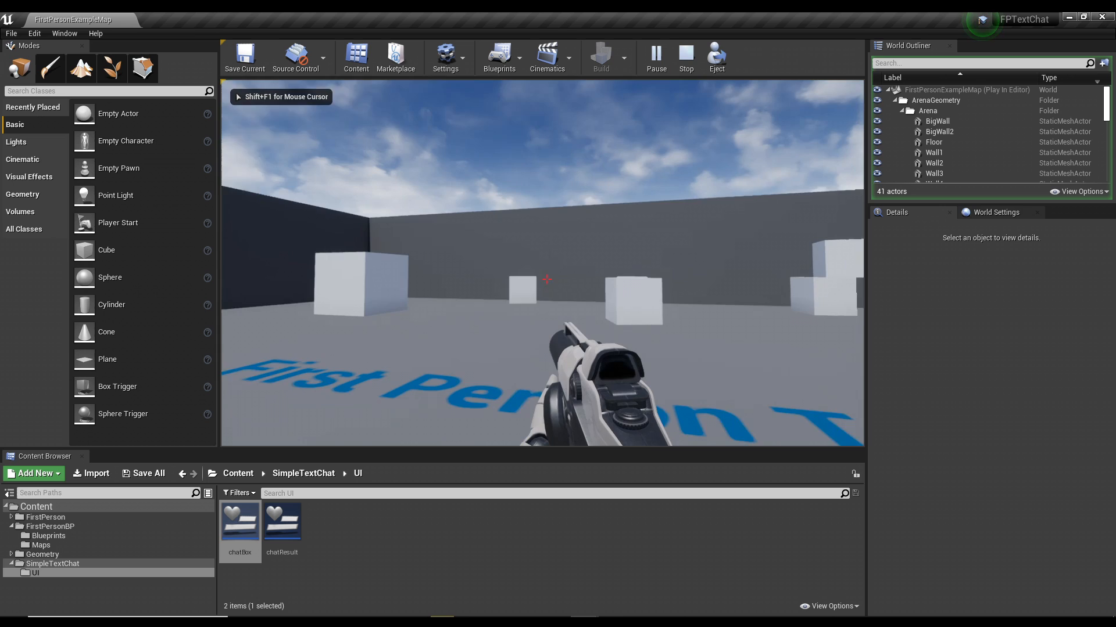